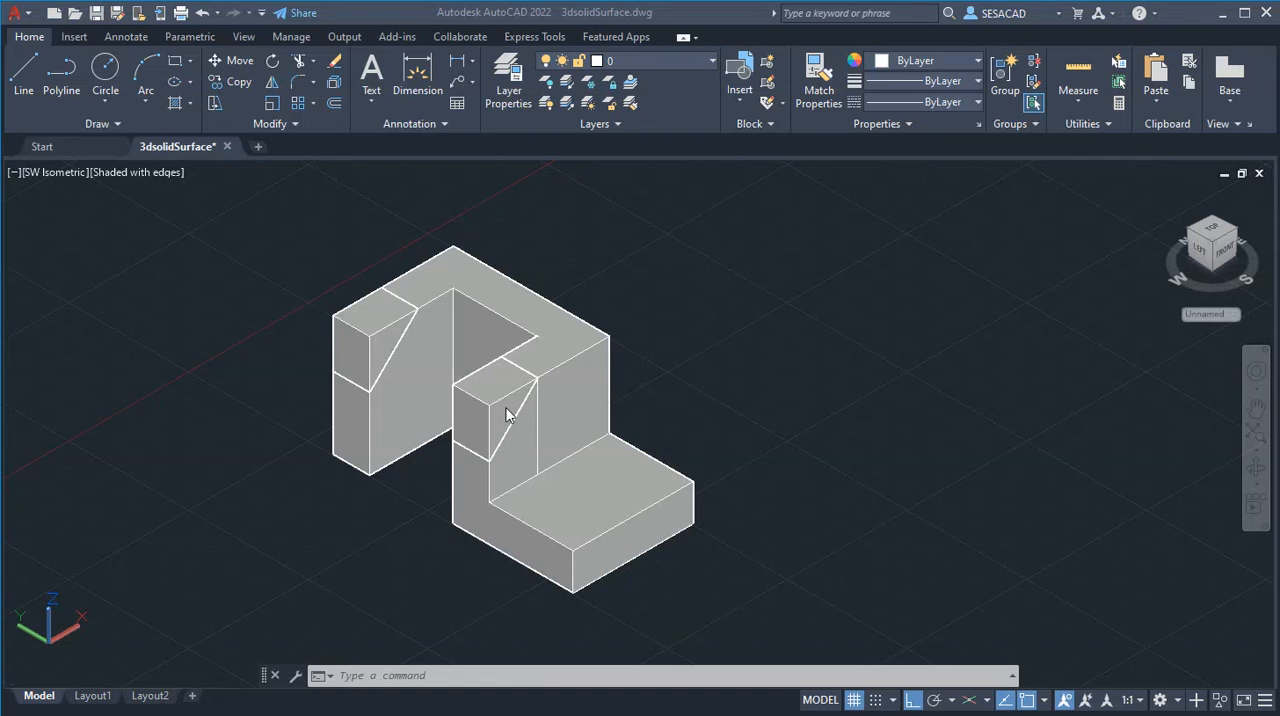
Select the two sliced wedge pieces at the top of the model to show their grips
left_click(507, 415)
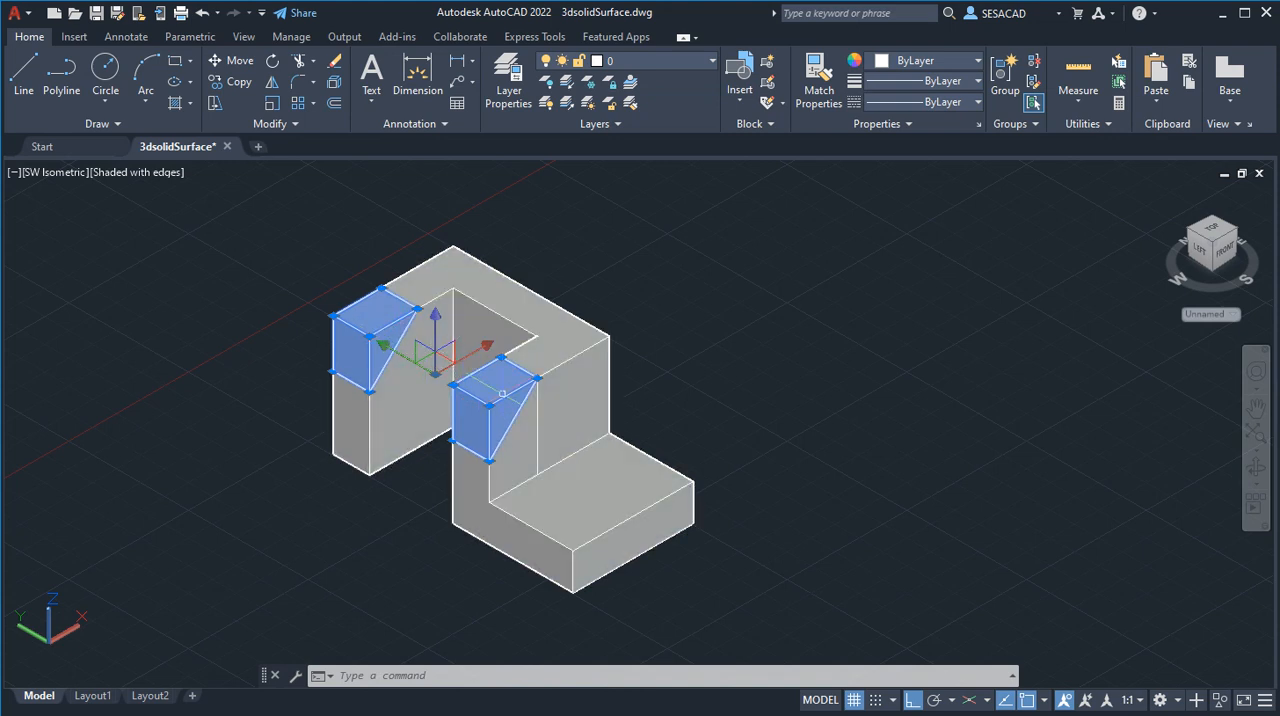
key("Escape")
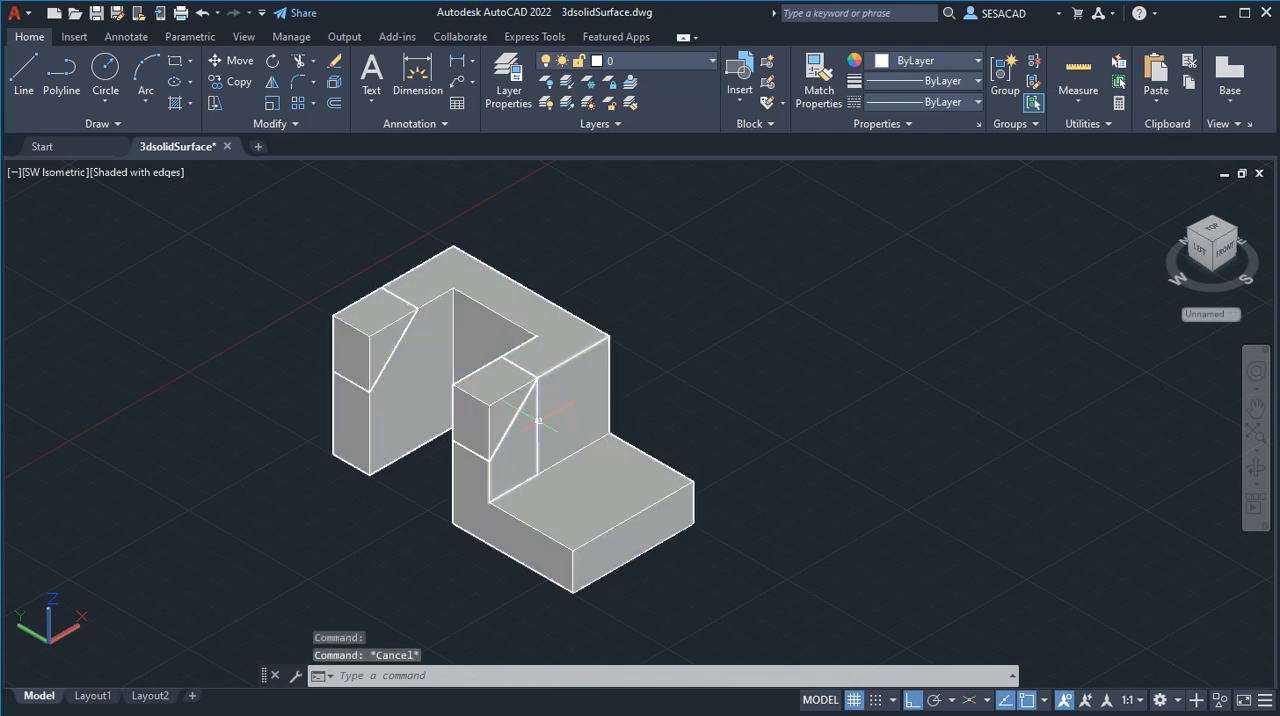
left_click(540, 420)
type("SOLIDEDIT")
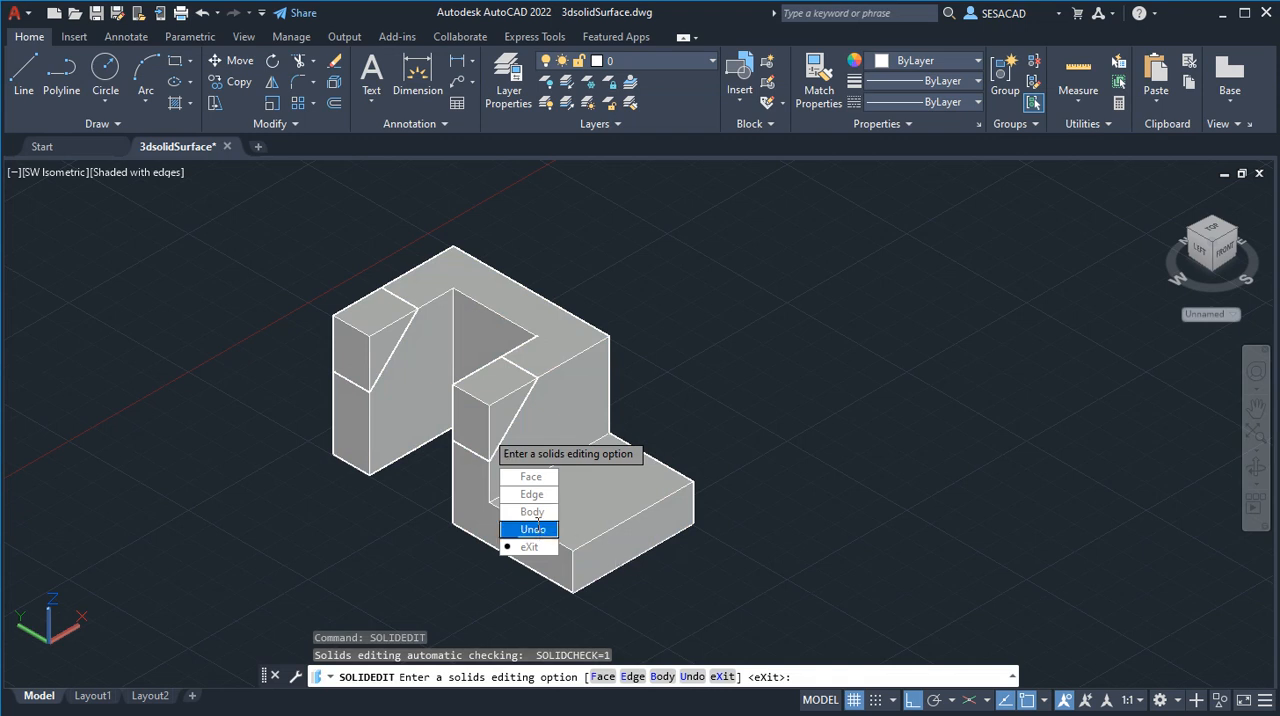
mouse_move(531, 511)
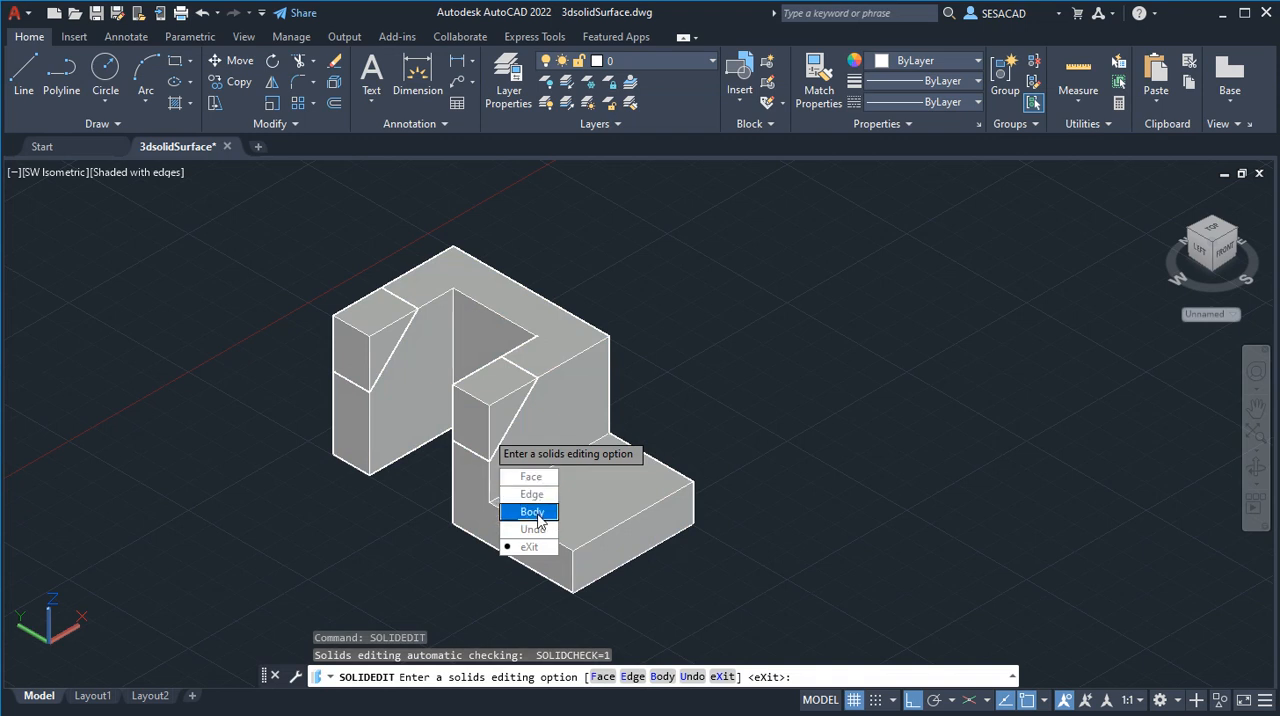
Use SOLIDEDIT Body > seParate to split the sliced model into individual solids
left_click(531, 511)
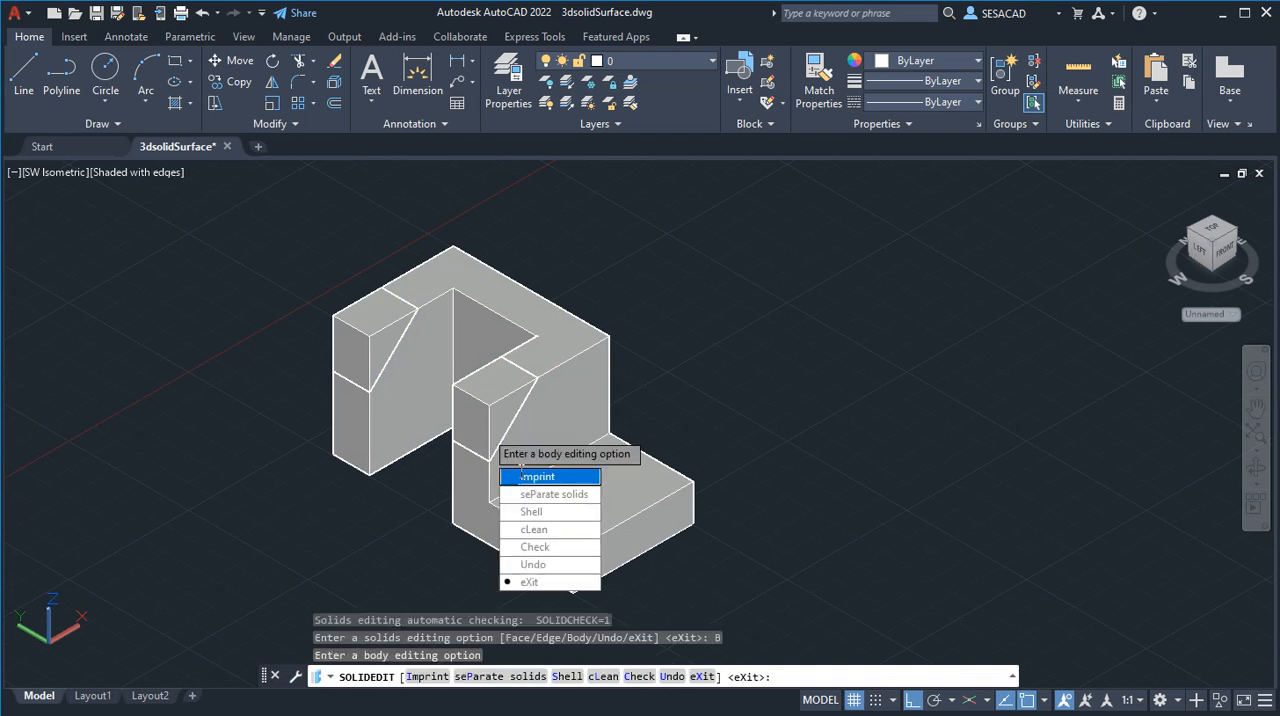
mouse_move(554, 494)
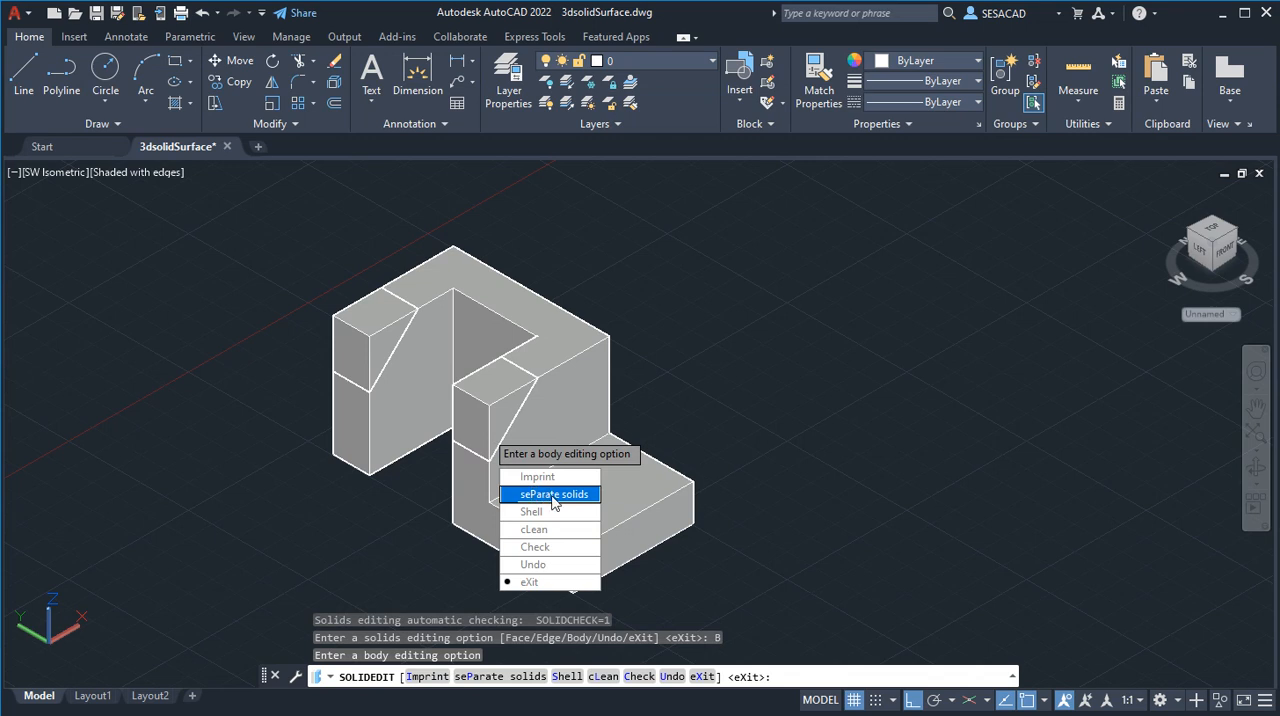
mouse_move(547, 475)
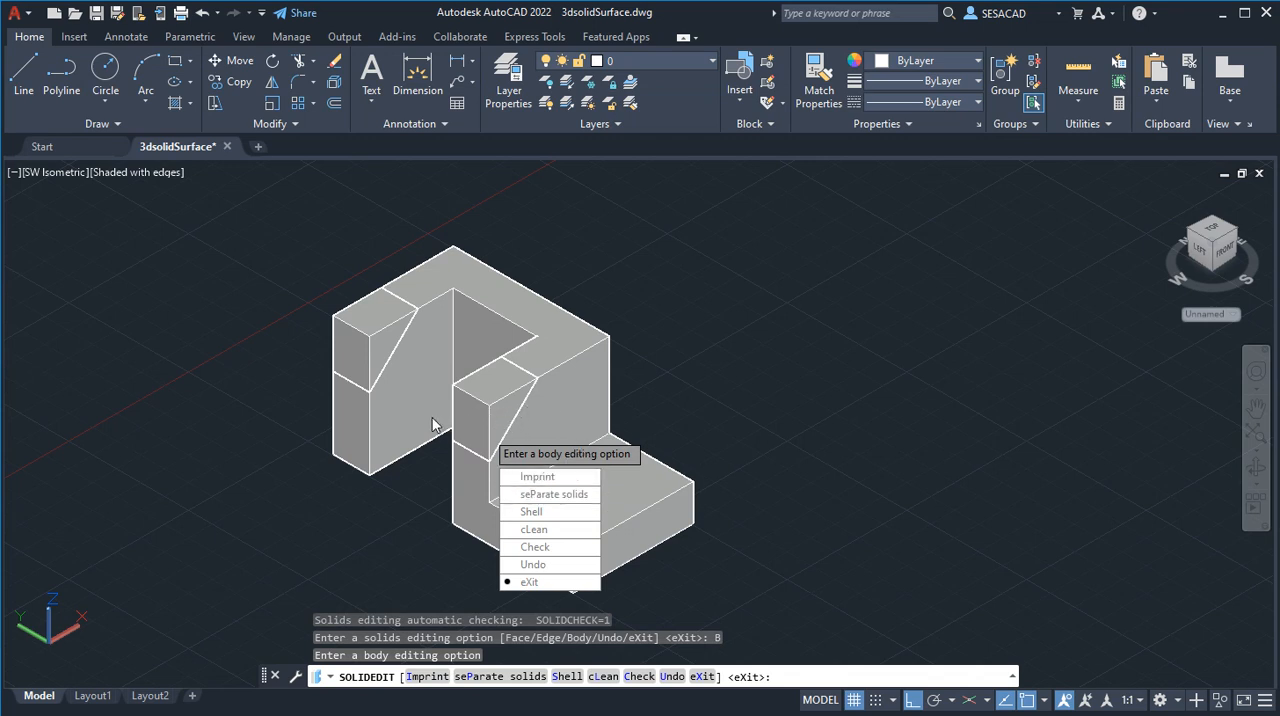
mouse_move(550, 494)
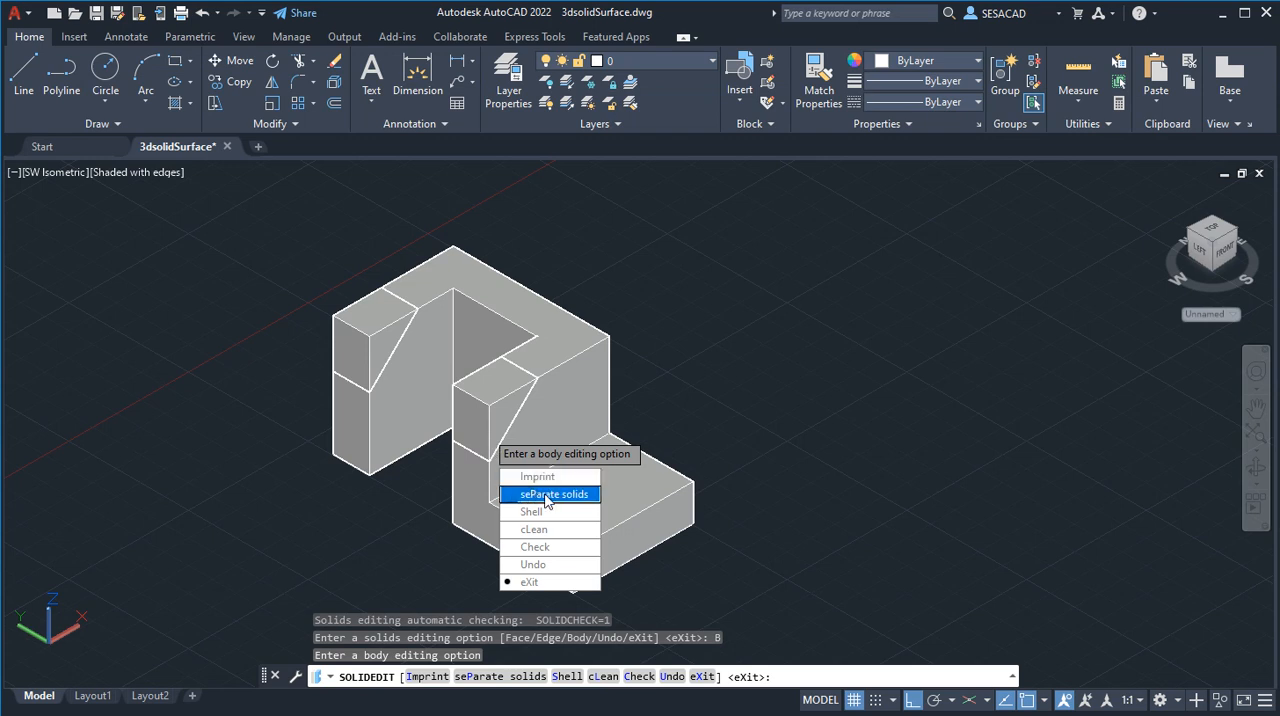
left_click(553, 494)
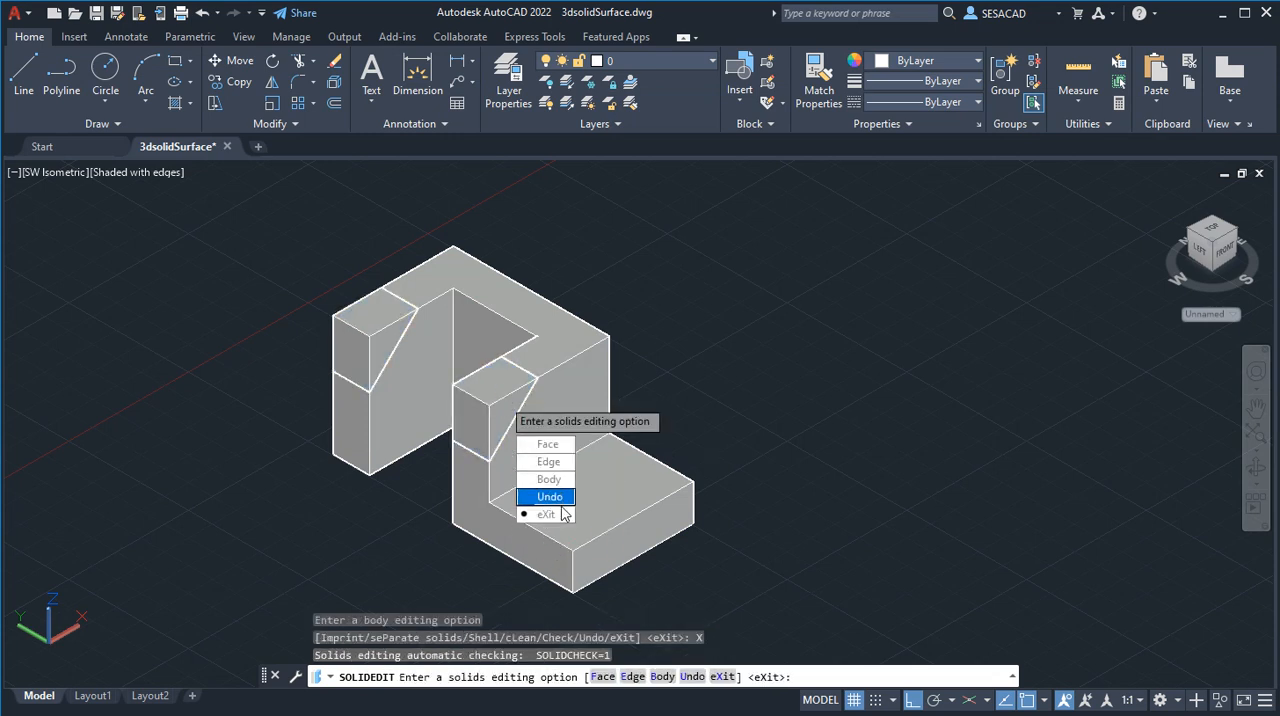
Exit SOLIDEDIT so the unwanted wedge can be erased and the rest unioned
left_click(549, 496)
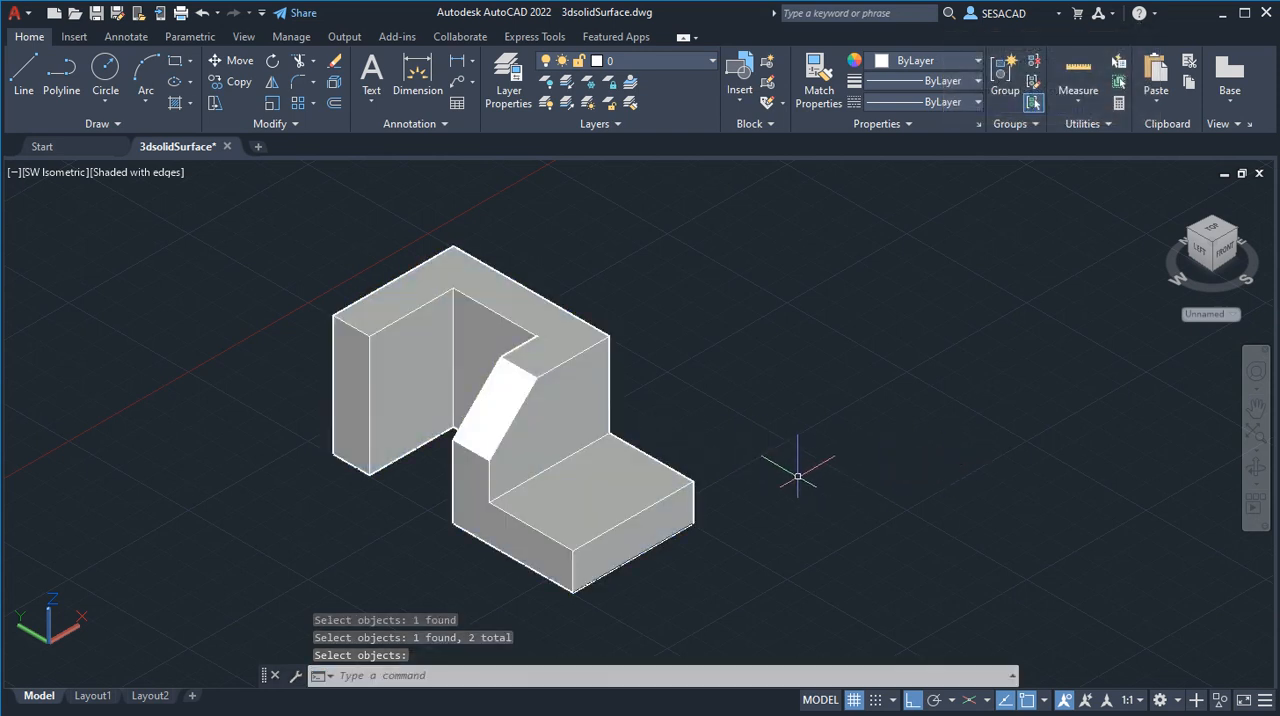
mouse_move(751, 471)
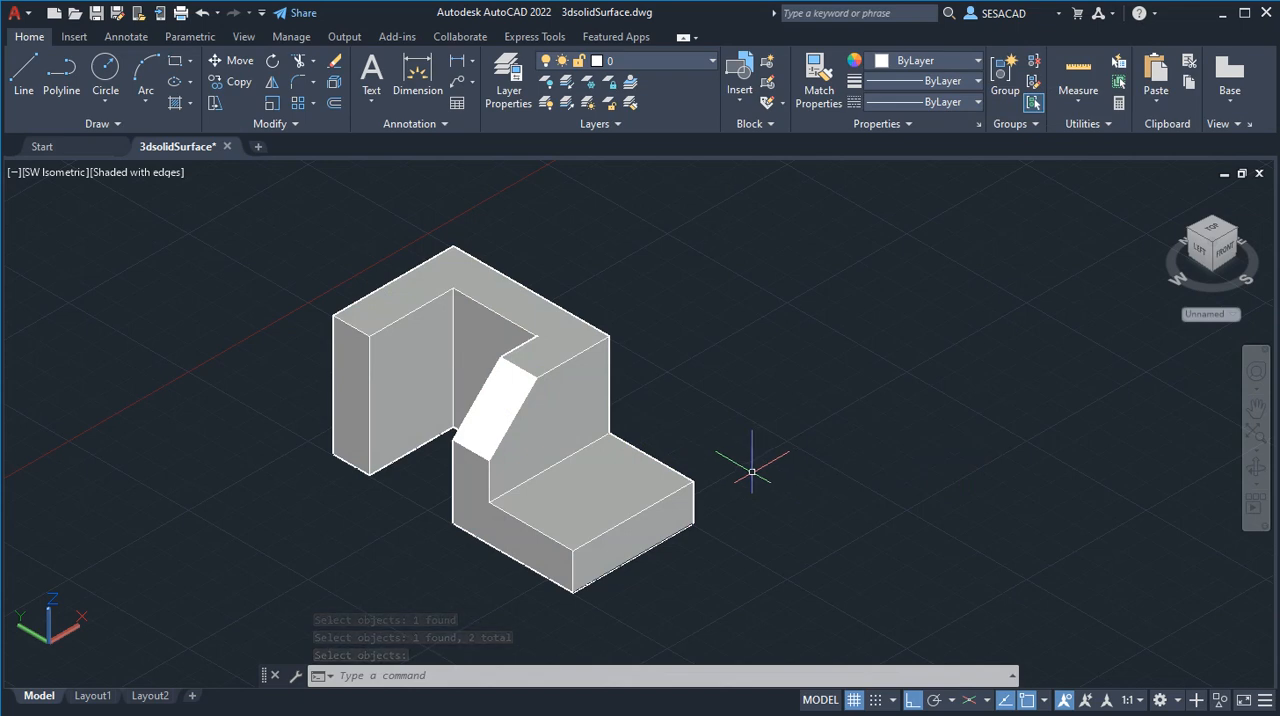